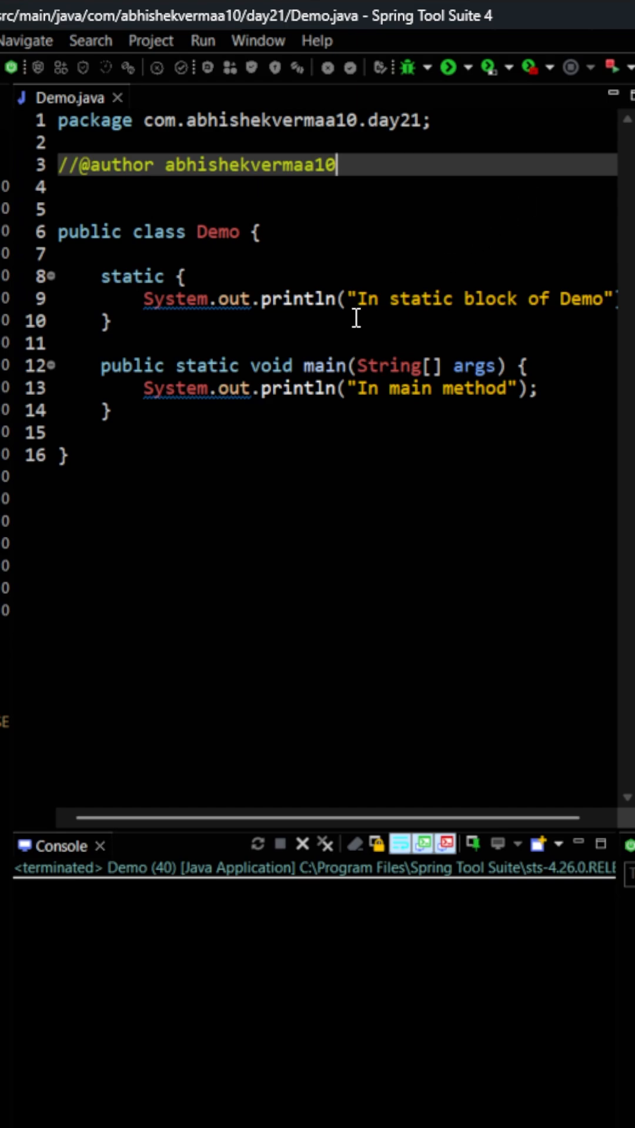
mouse_move(313, 318)
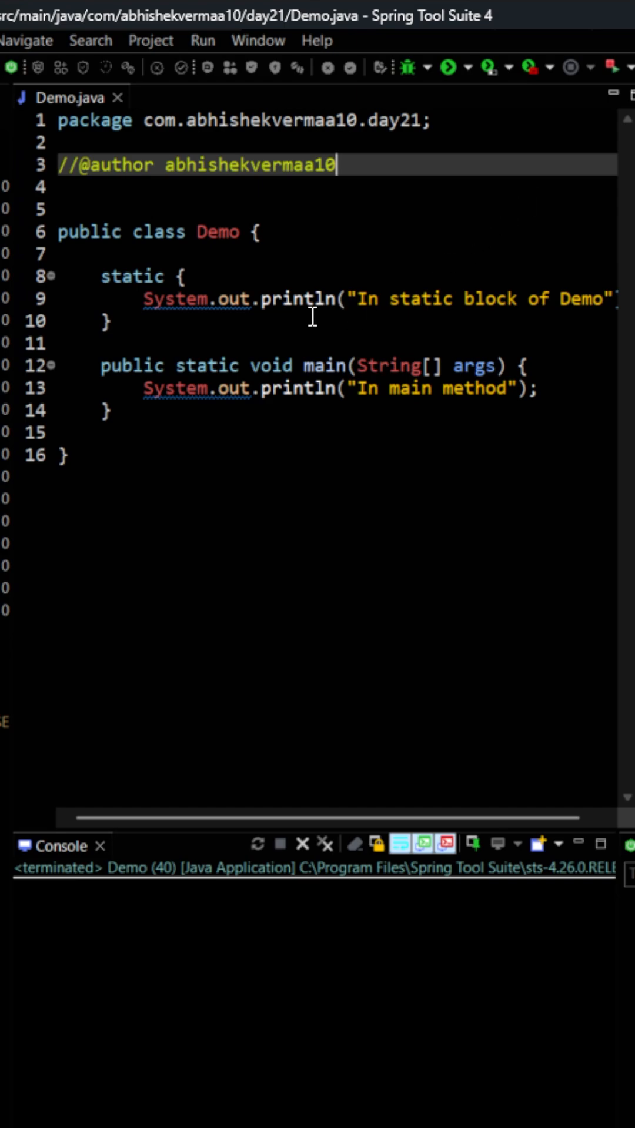
mouse_move(451, 99)
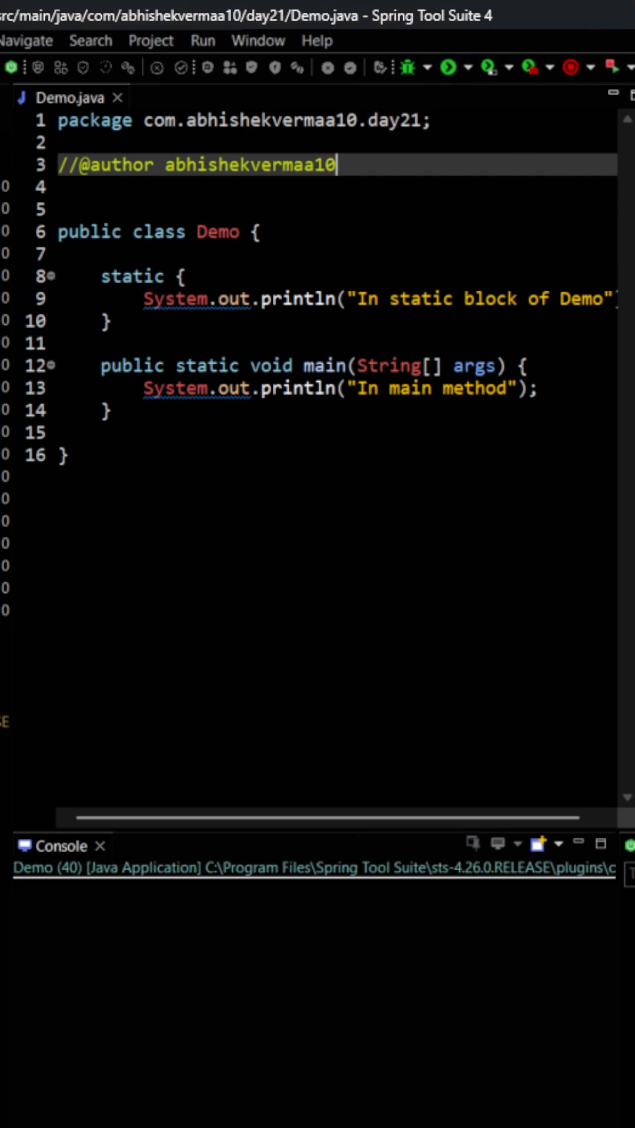
- Run Demo so the console prints the static block message before the main method message
click(448, 67)
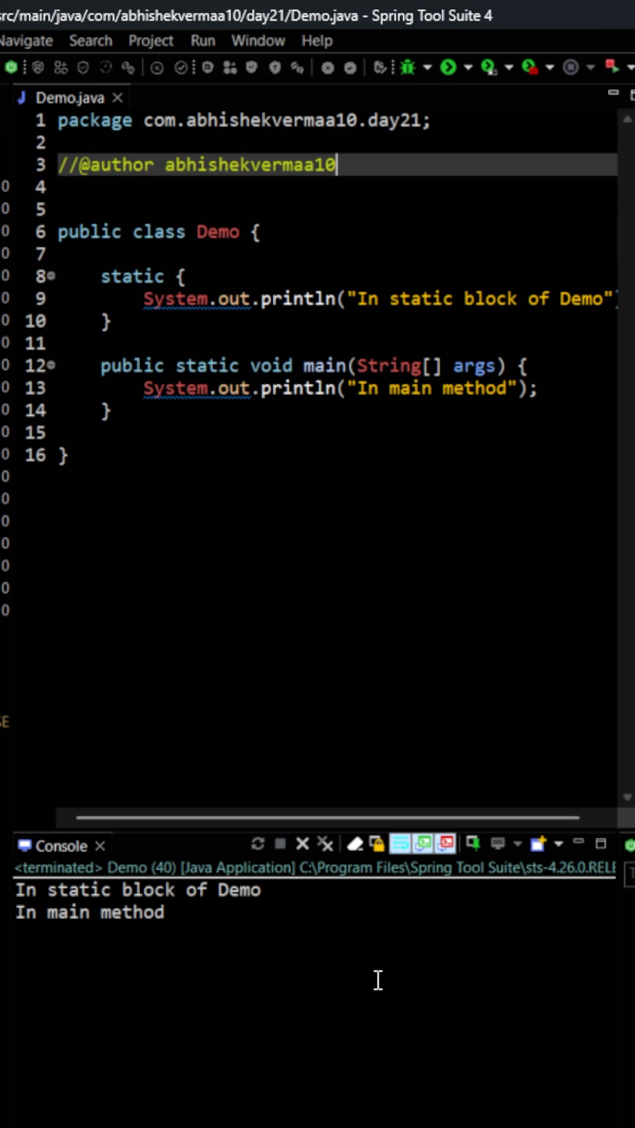
mouse_move(290, 262)
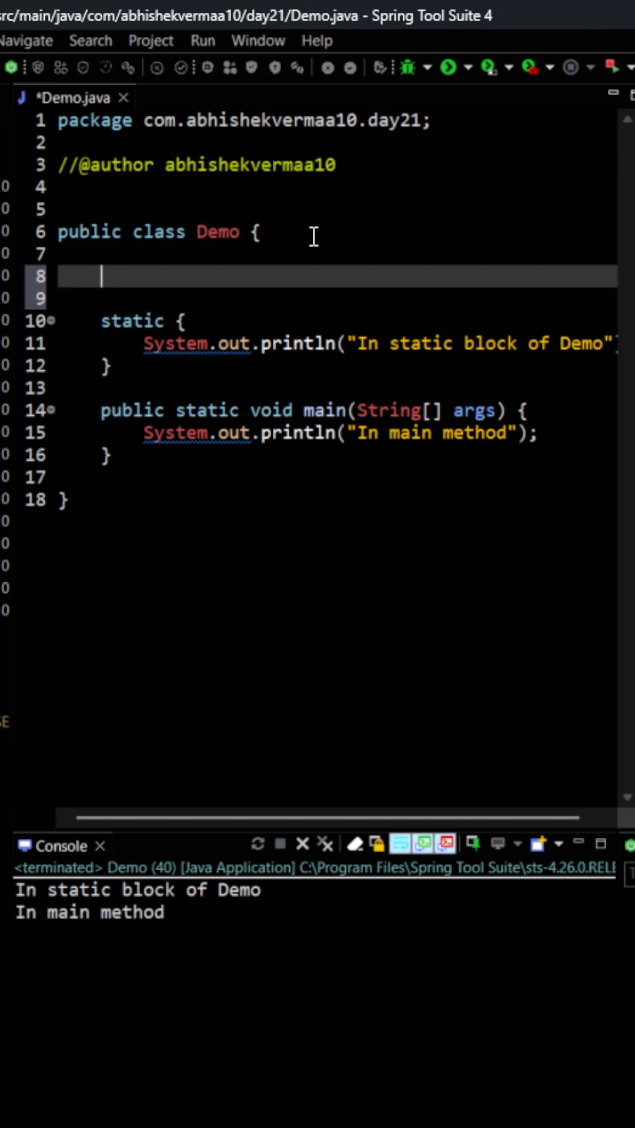
- Declare the field 'static String greeting;' on line 8 above the static block
text(static)
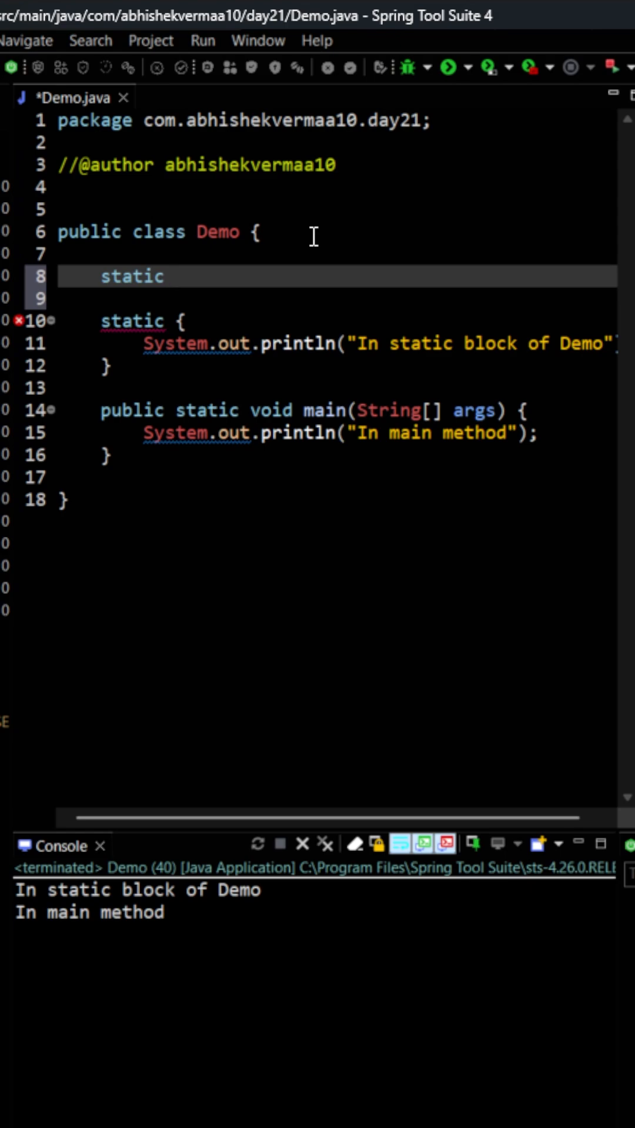
text(String)
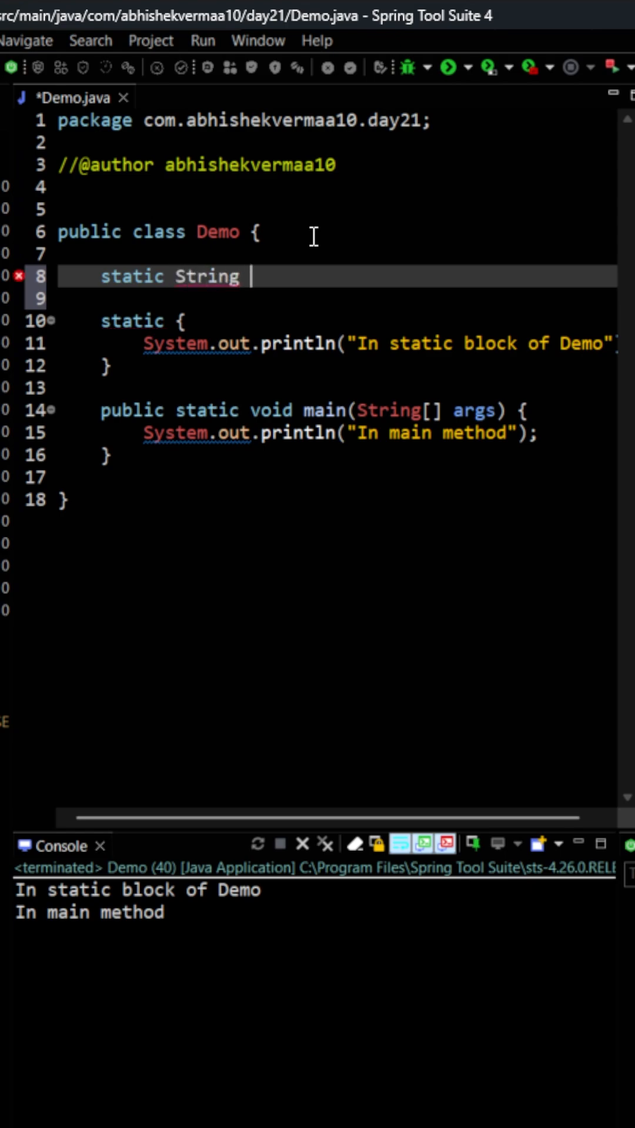
text(greeti)
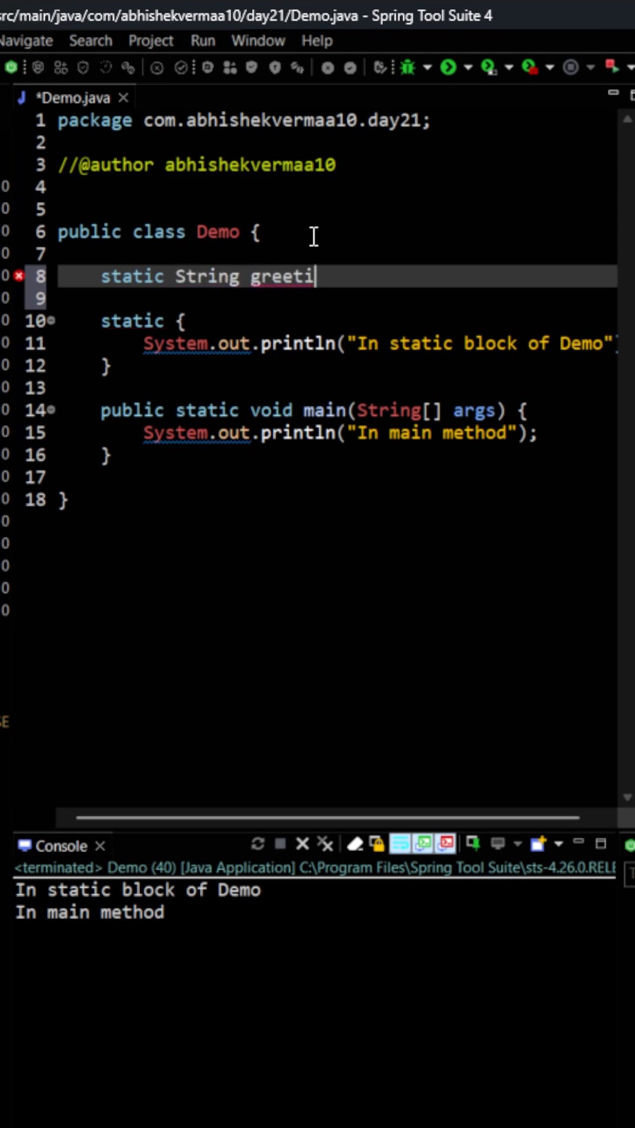
text(ng;)
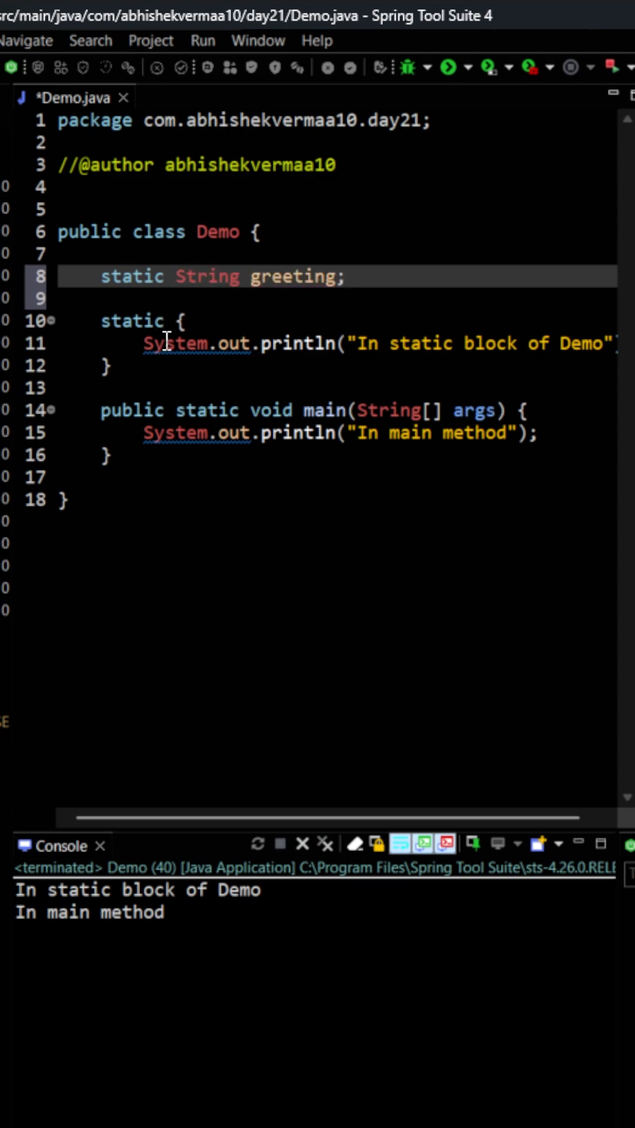
mouse_move(368, 315)
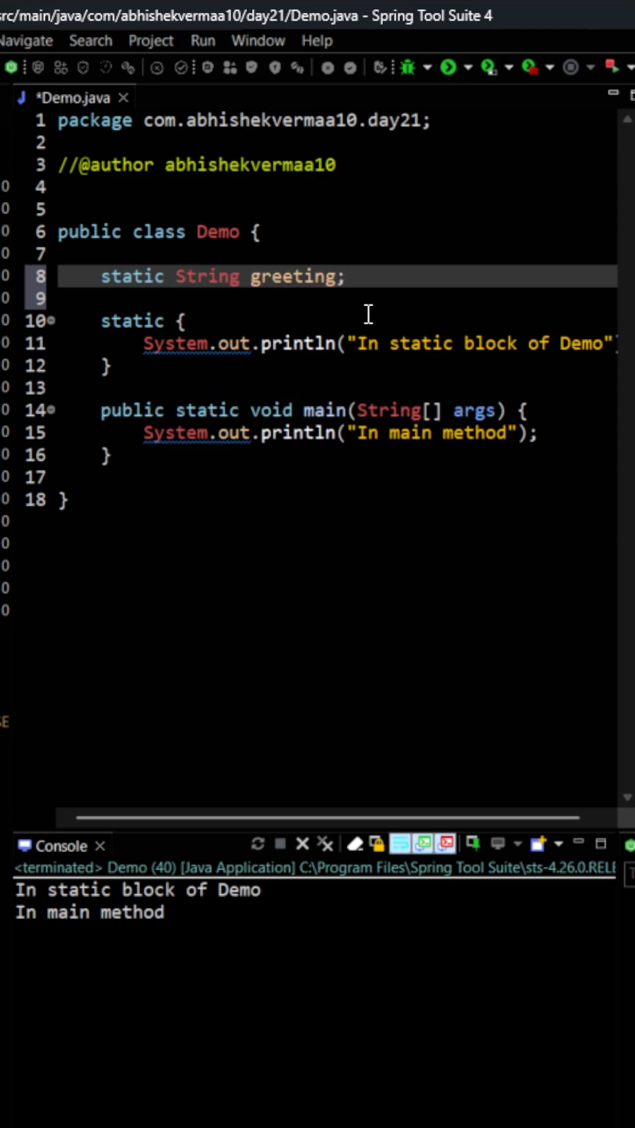
click(346, 276)
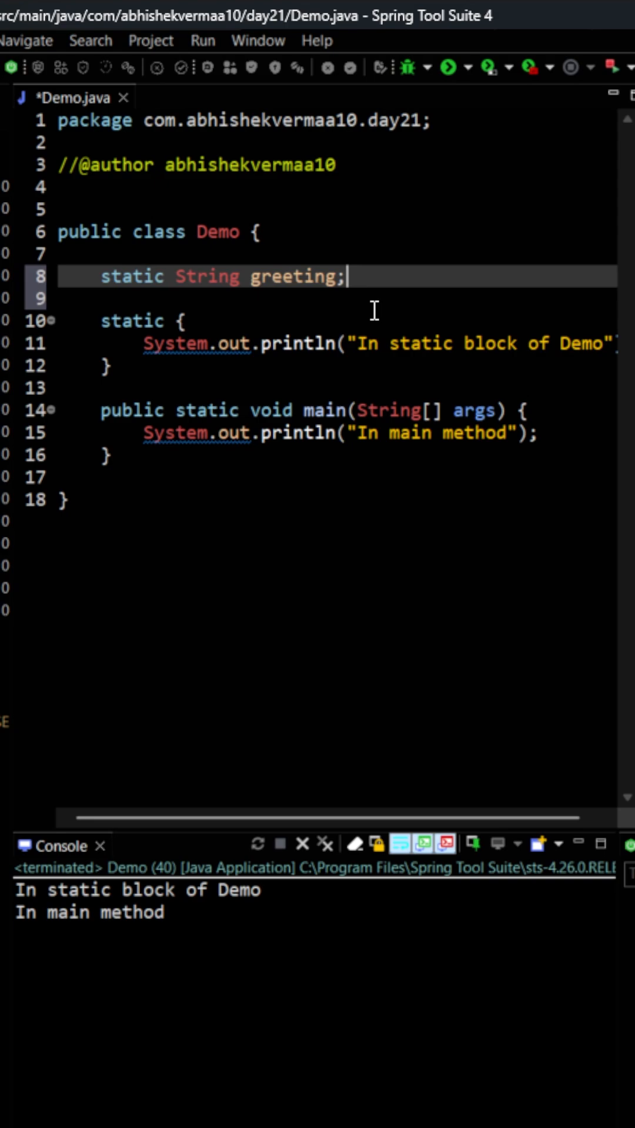
mouse_move(100, 366)
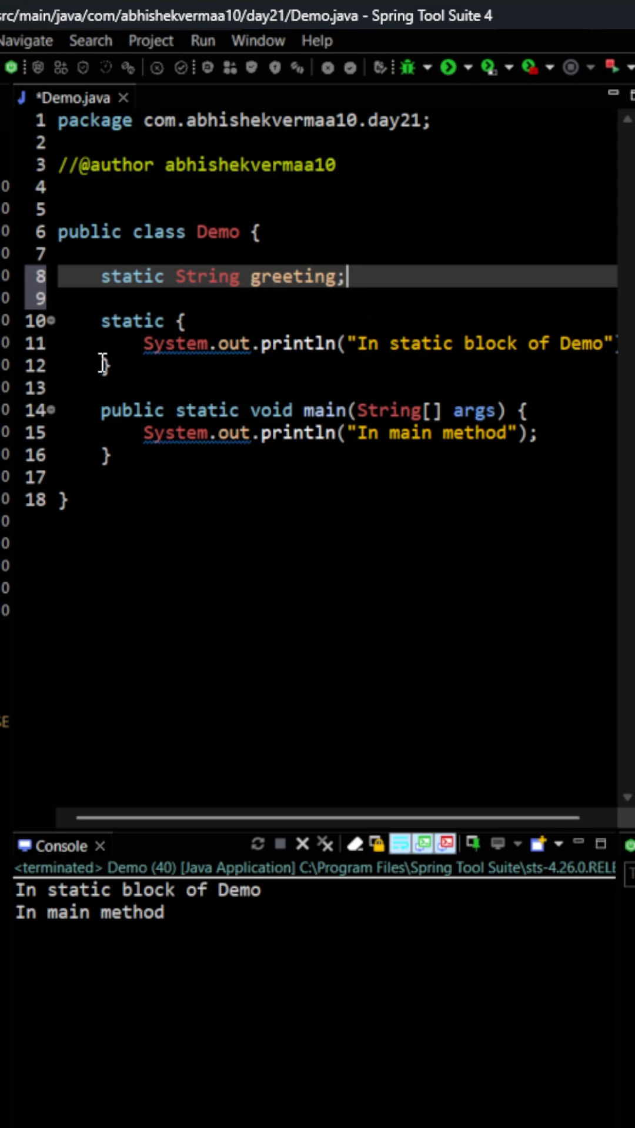
mouse_move(365, 306)
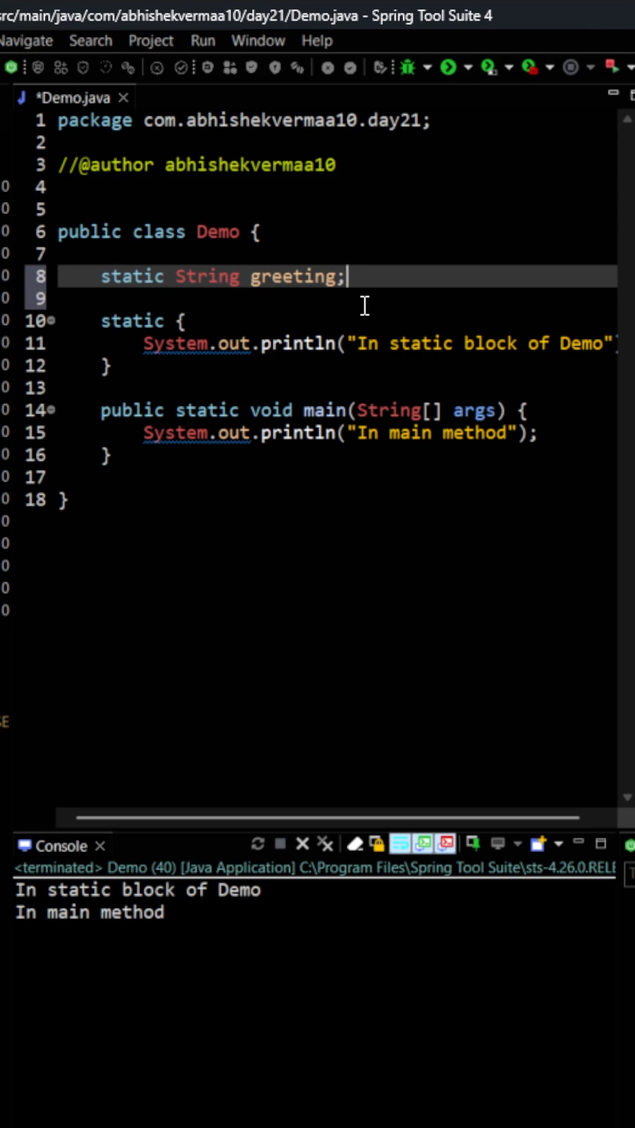
mouse_move(248, 358)
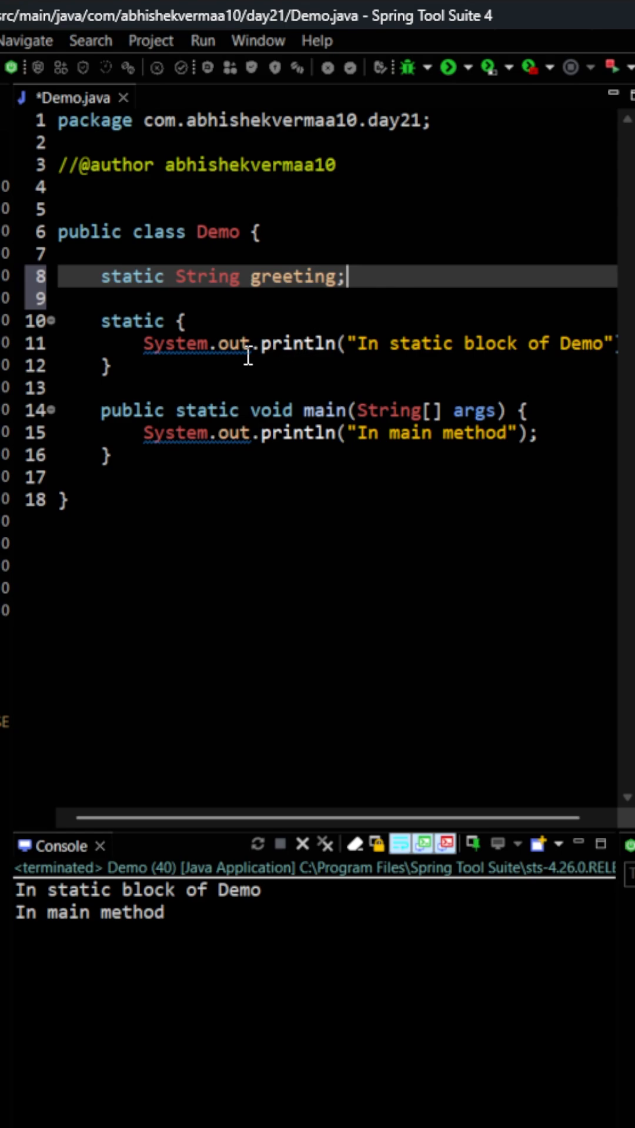
- Insert the LocalTime if/else in the static block setting greeting to Afternoon from noon, else Morning
click(104, 365)
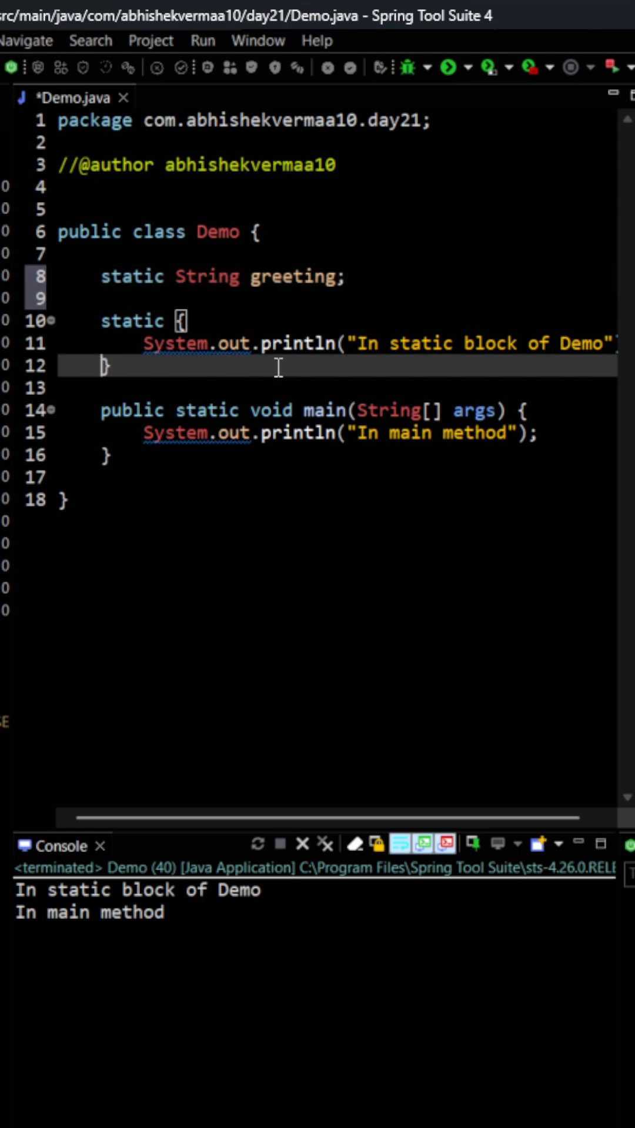
key(Enter)
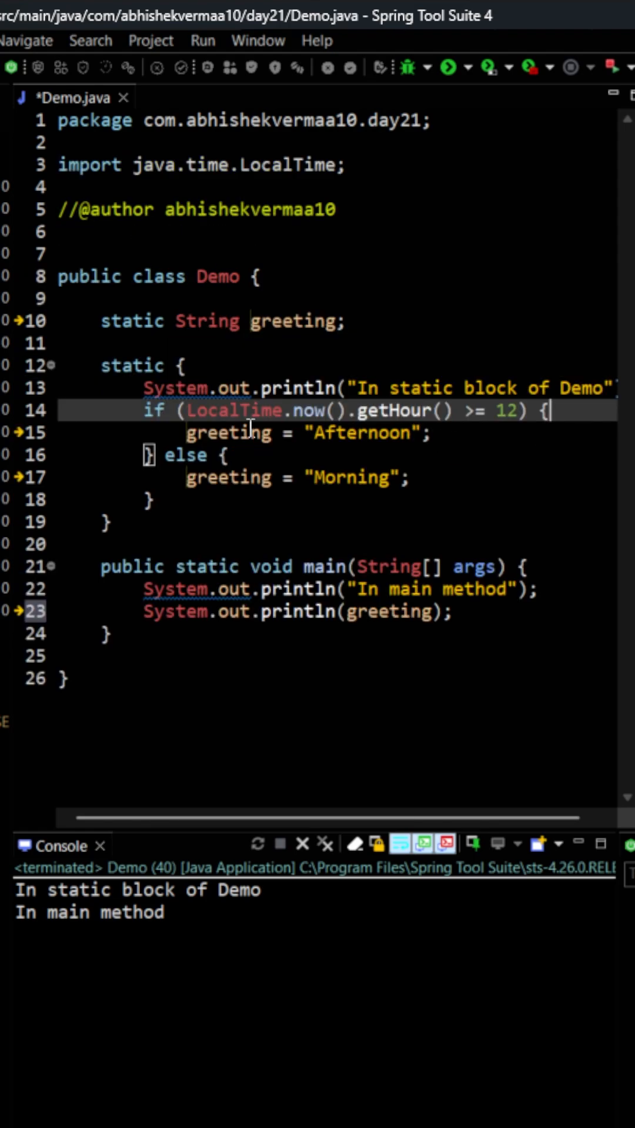
mouse_move(308, 410)
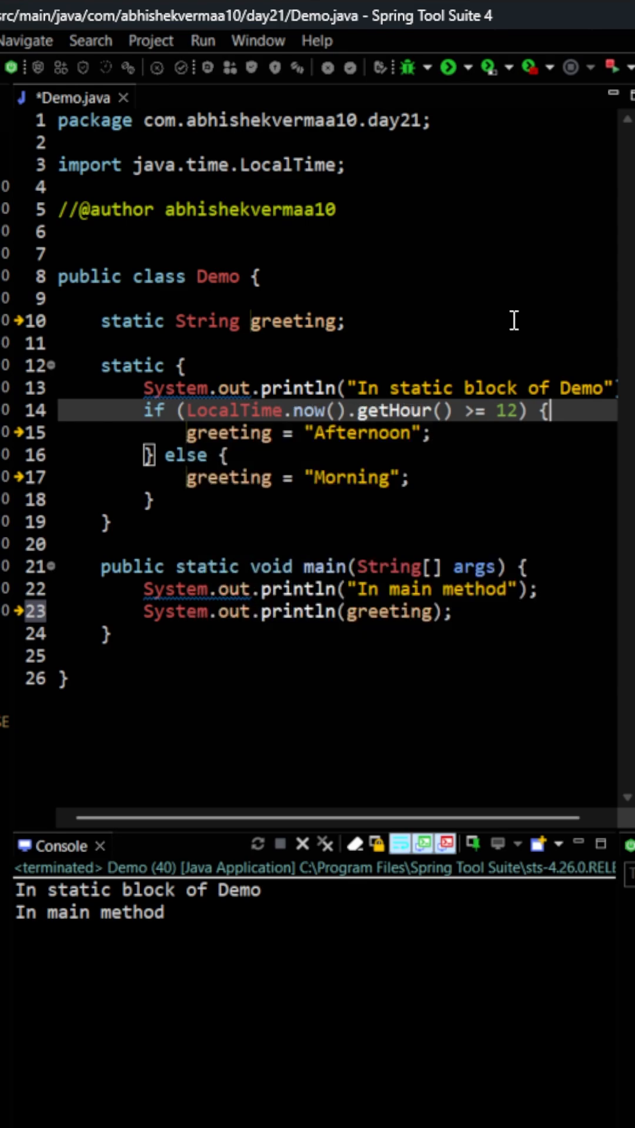
mouse_move(568, 411)
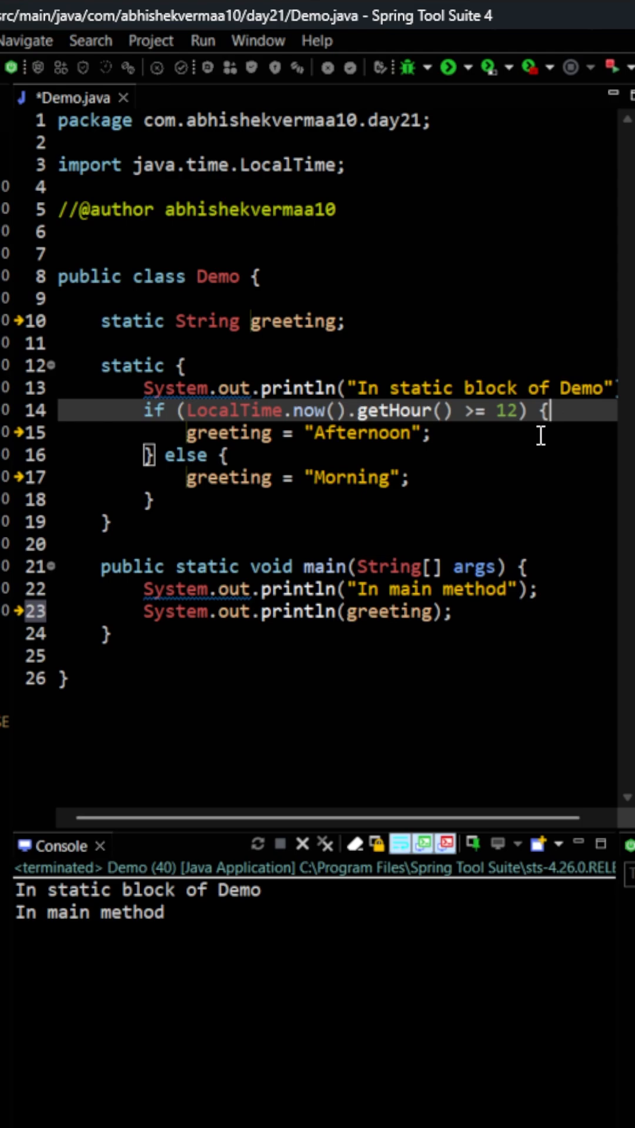
mouse_move(505, 479)
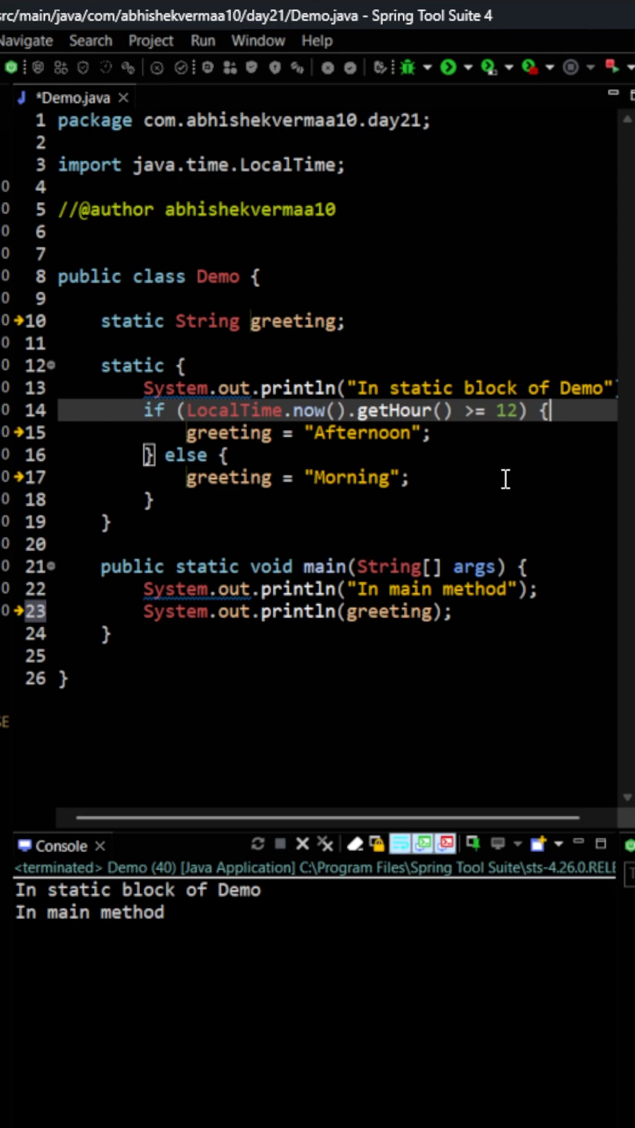
mouse_move(505, 613)
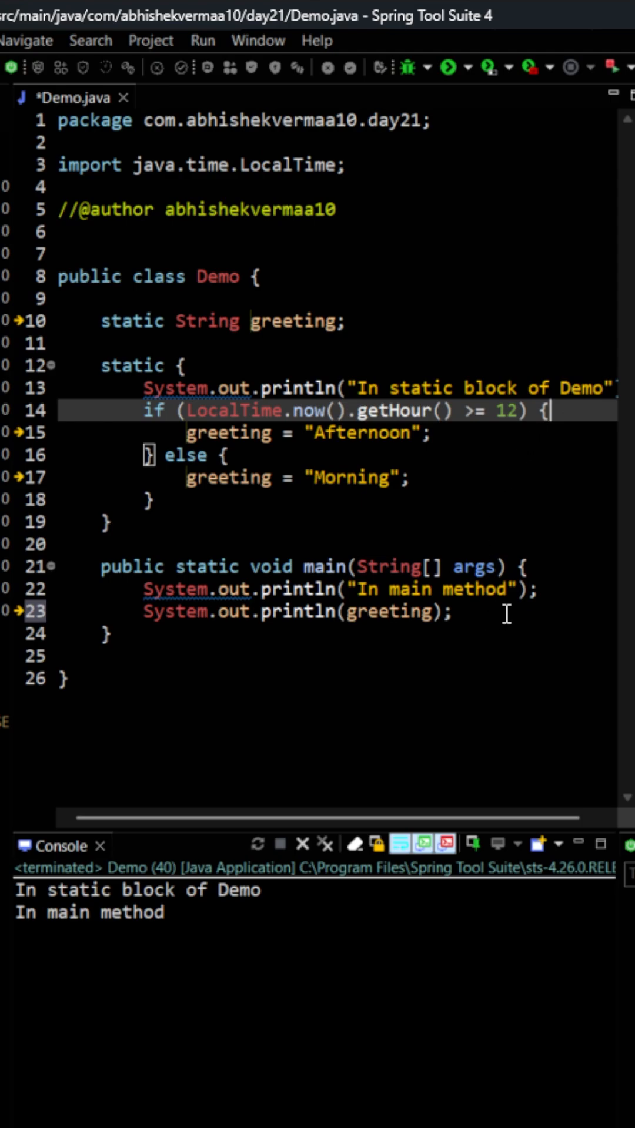
mouse_move(459, 99)
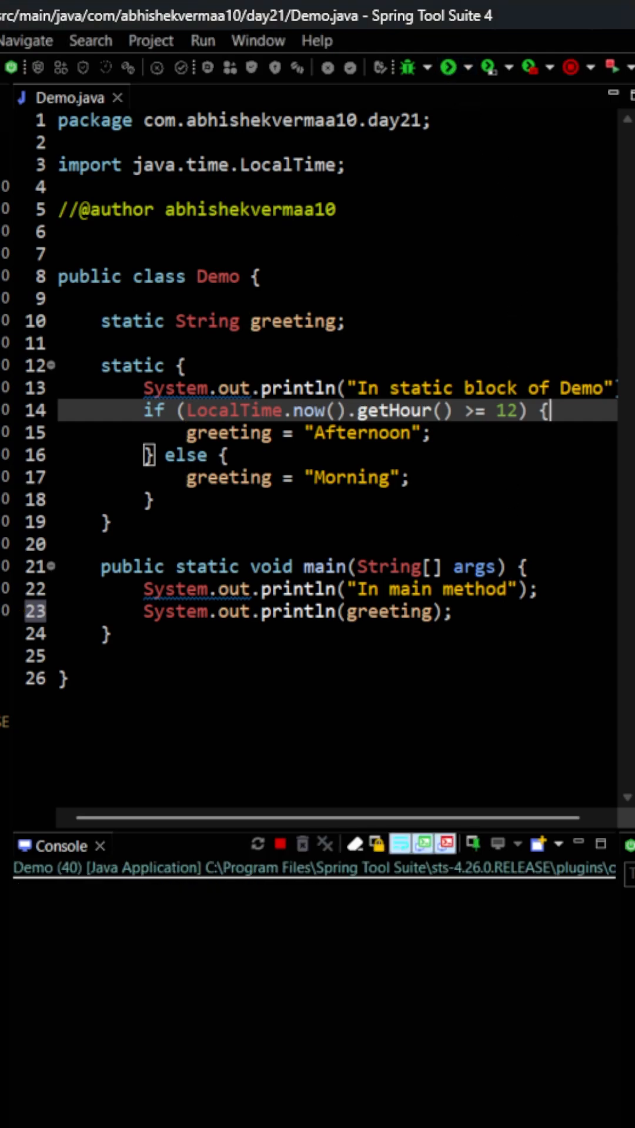
- Rerun Demo and confirm the console ends with Afternoon after both messages
click(447, 68)
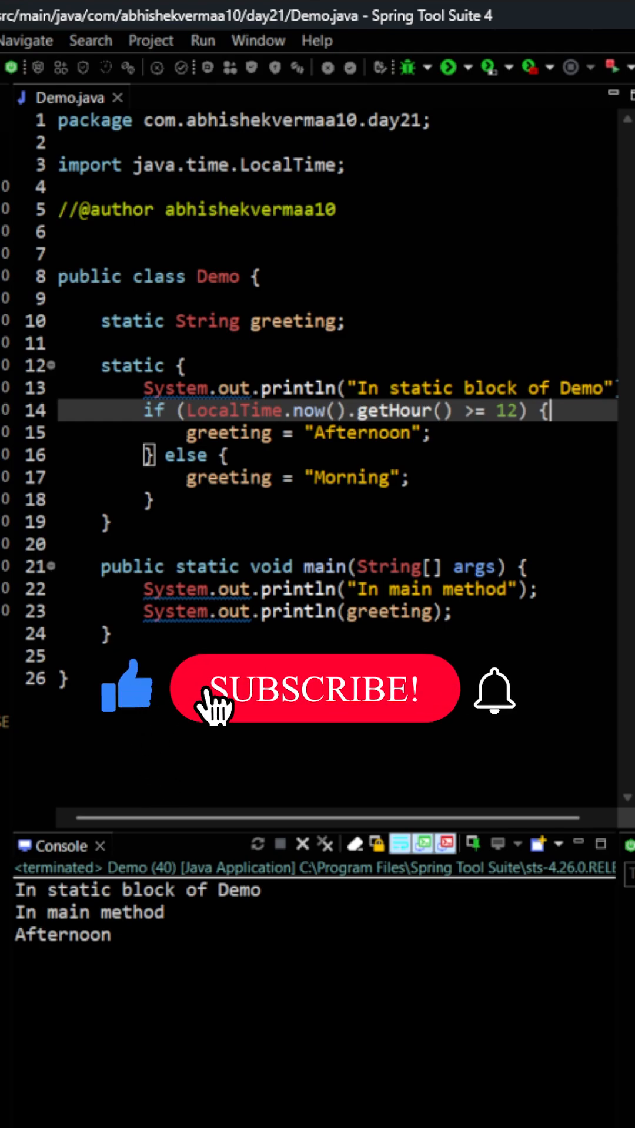
click(315, 690)
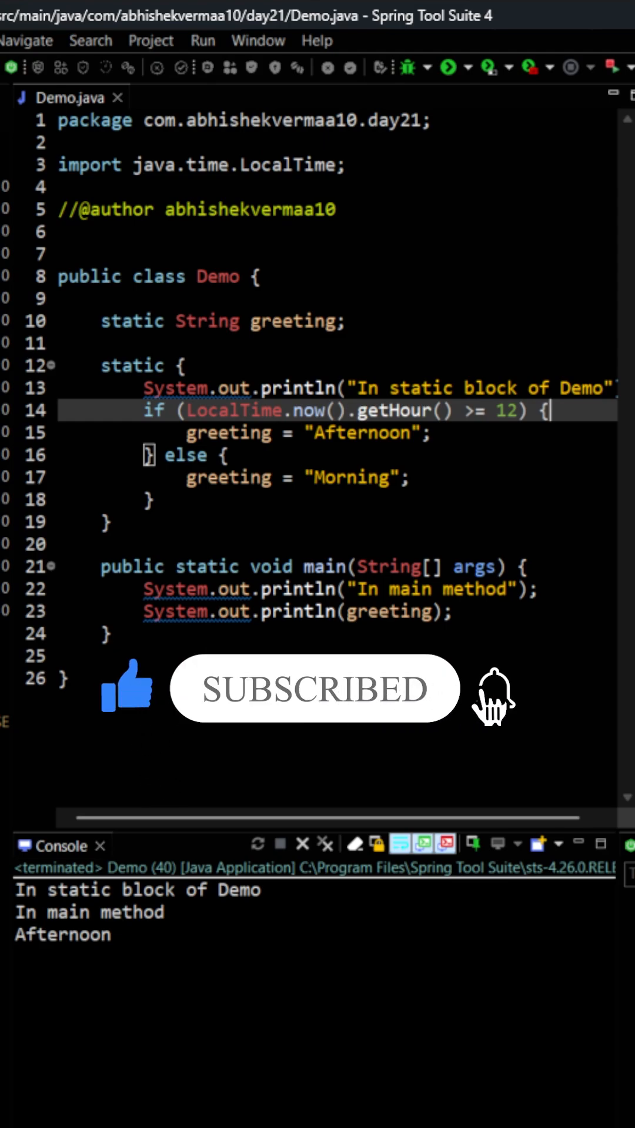